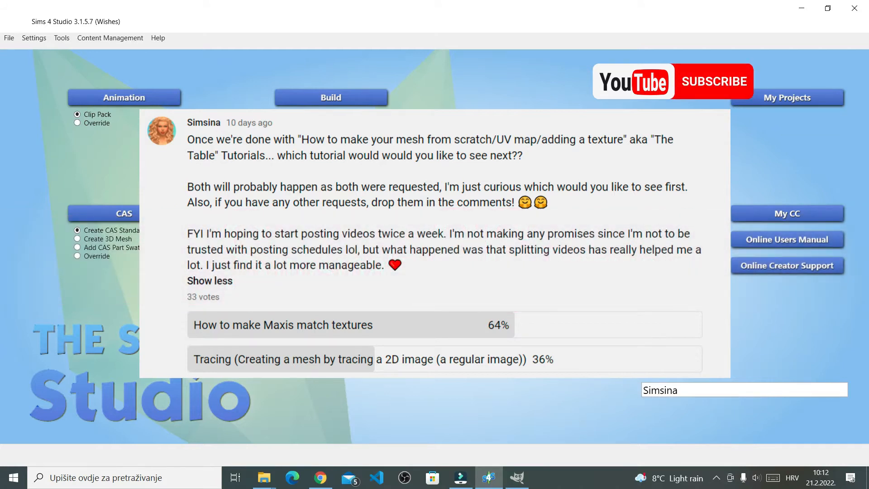
Open the saved High End Table project from My Projects.
click(714, 81)
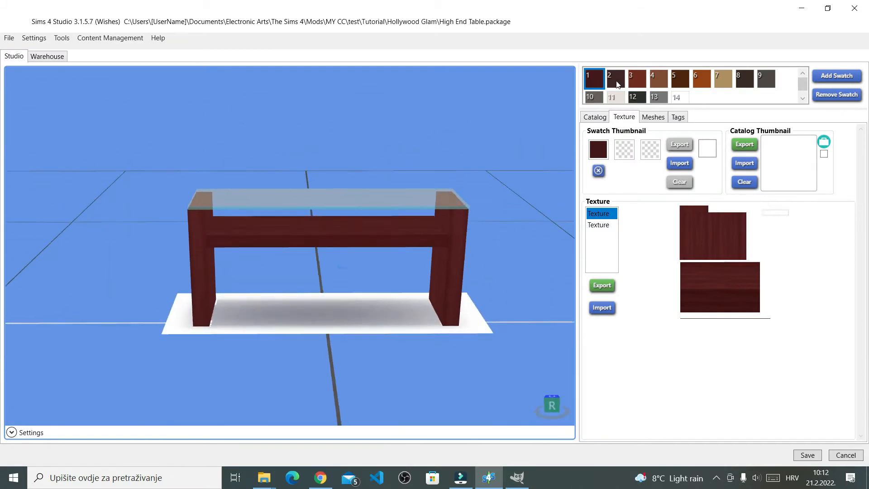
Preview the table in a darker wood swatch, then close the project.
click(744, 78)
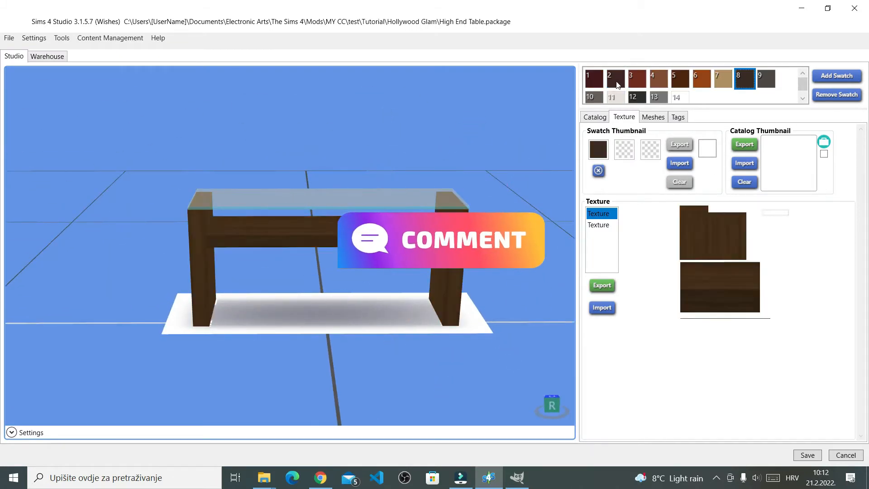
click(678, 92)
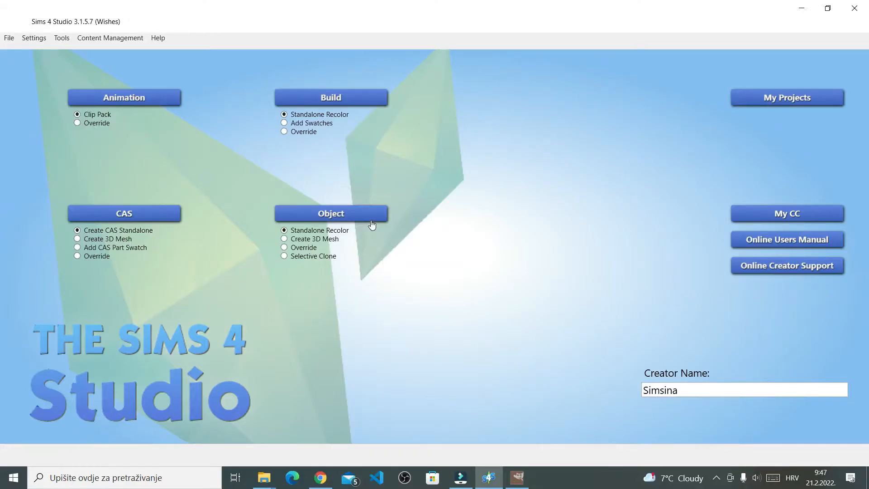
Start a standalone recolor filtered to Get Together and pick The Antiqued Remnant dresser.
click(331, 213)
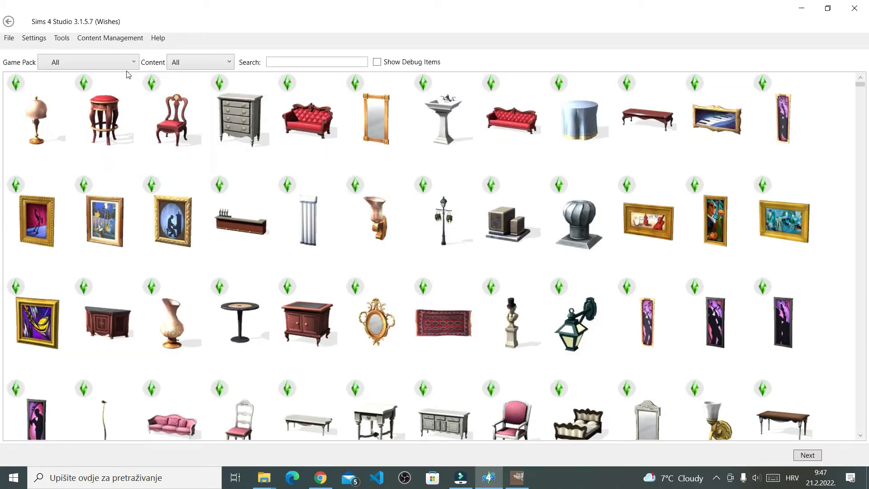
click(87, 62)
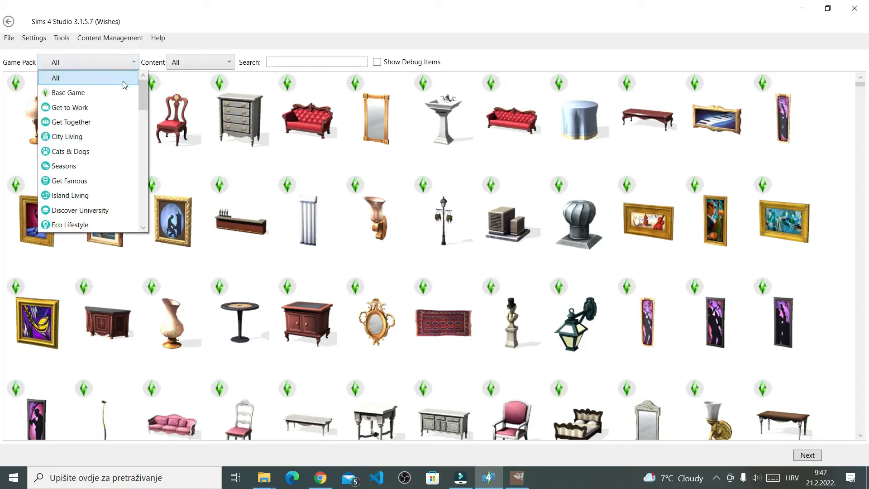
click(70, 122)
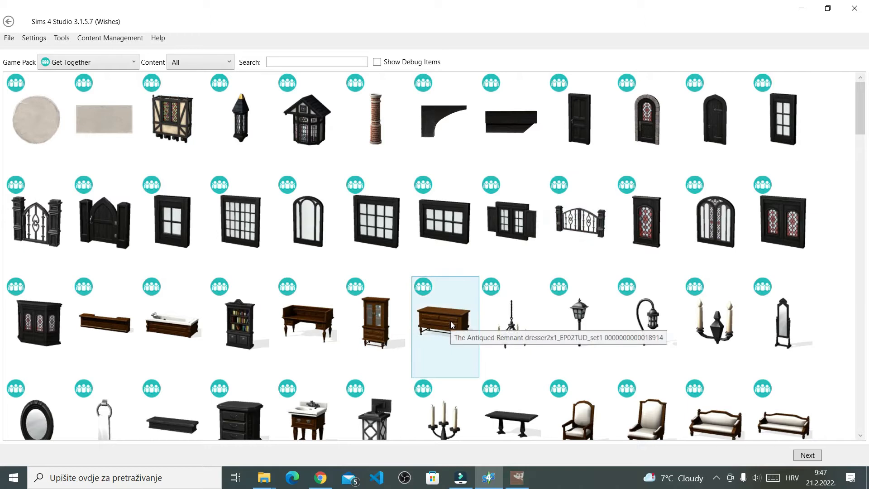
click(445, 325)
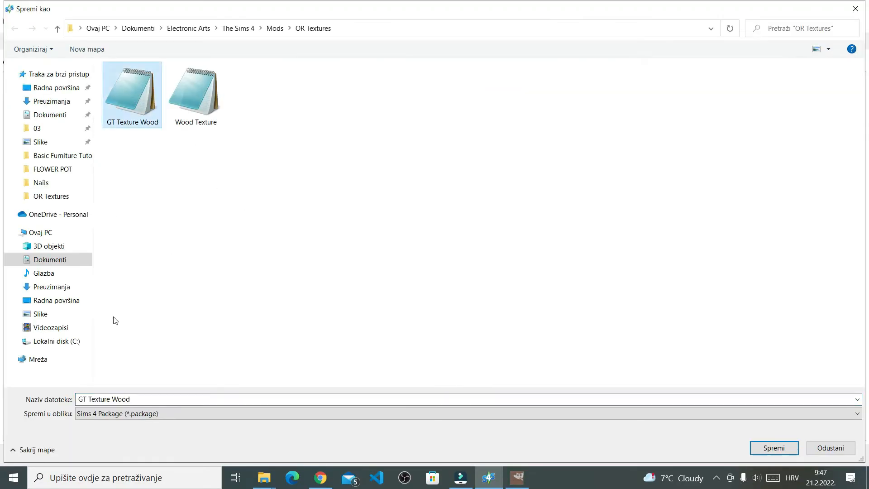
Save the package, export the dresser texture as GT Texture Wood.png, and open it in GIMP.
click(773, 447)
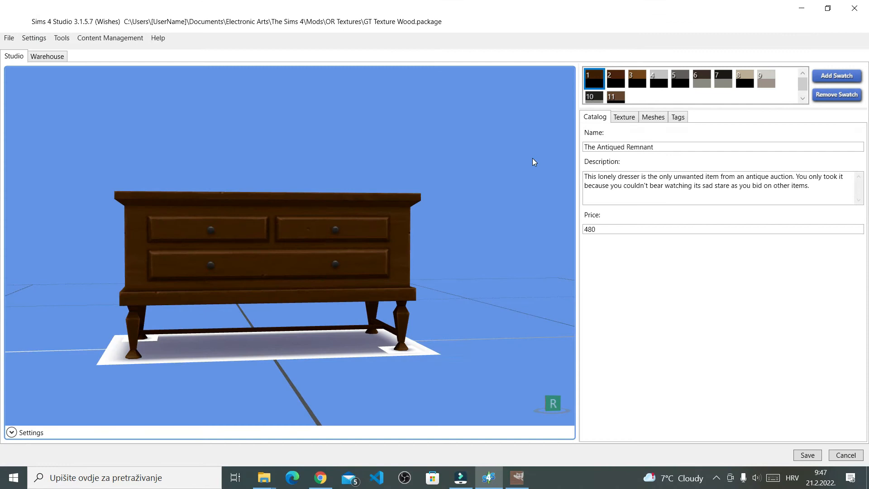
click(623, 117)
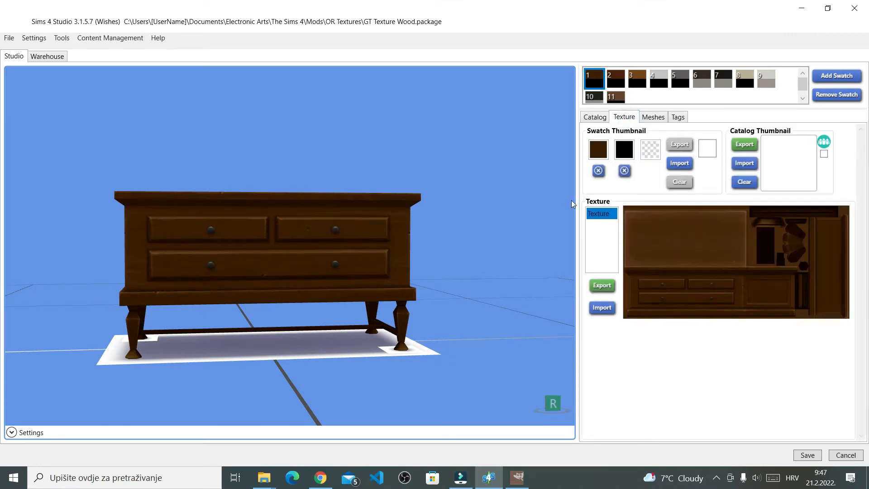
mouse_move(527, 242)
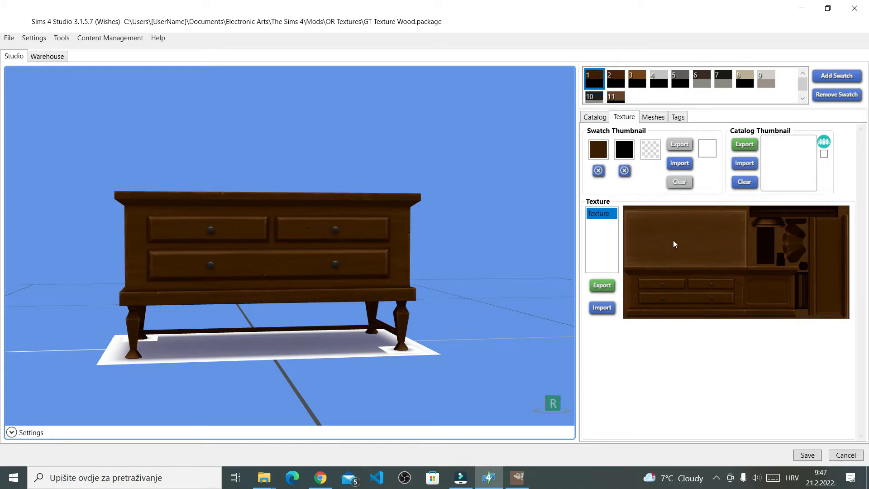
mouse_move(641, 211)
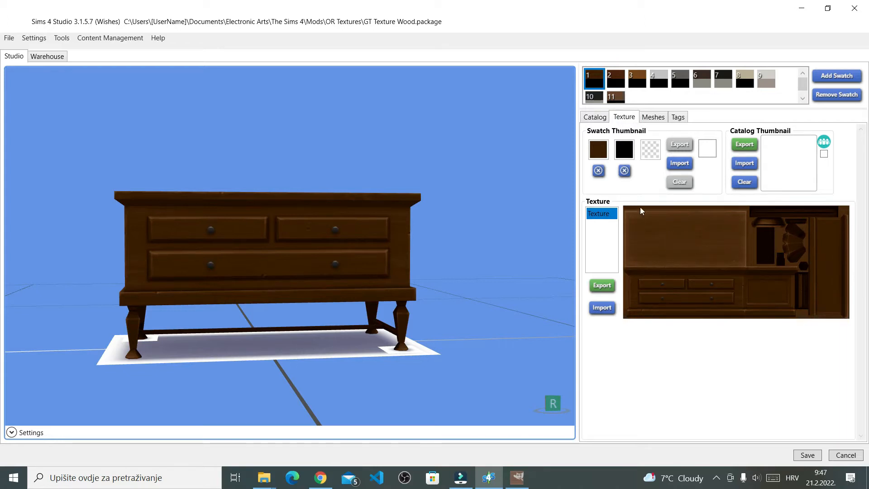
mouse_move(602, 287)
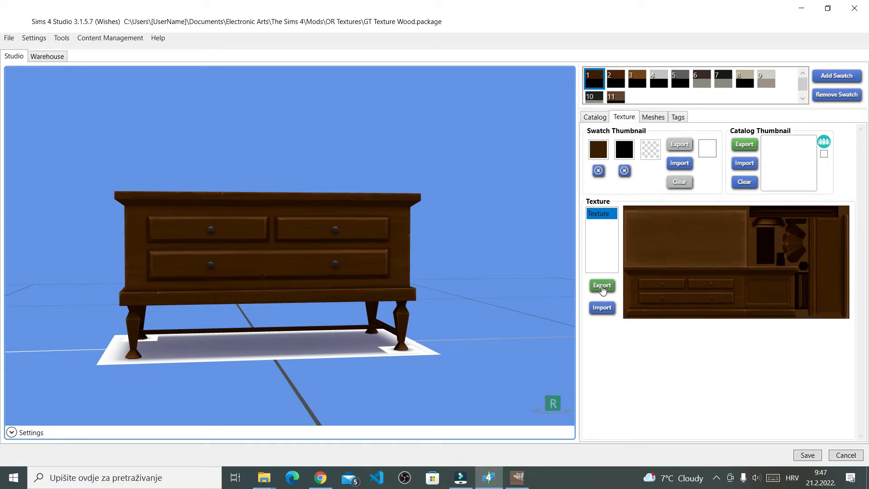
click(602, 285)
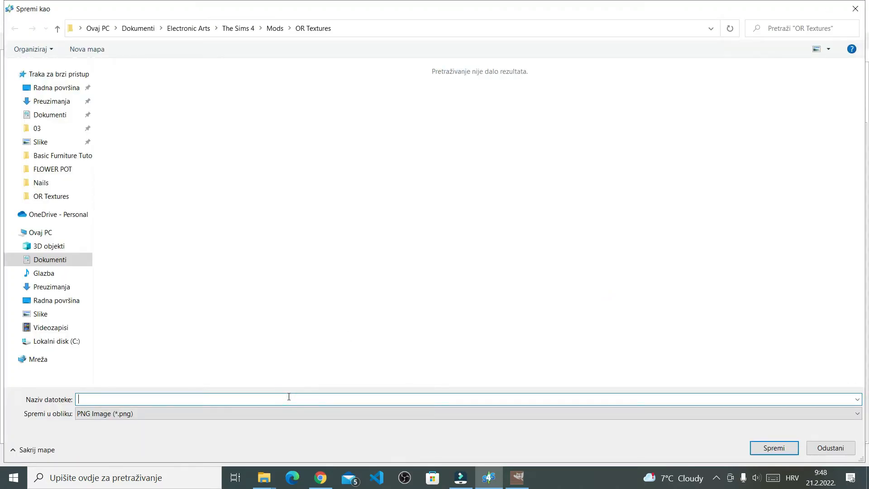
text(GT Texture Wood.pac)
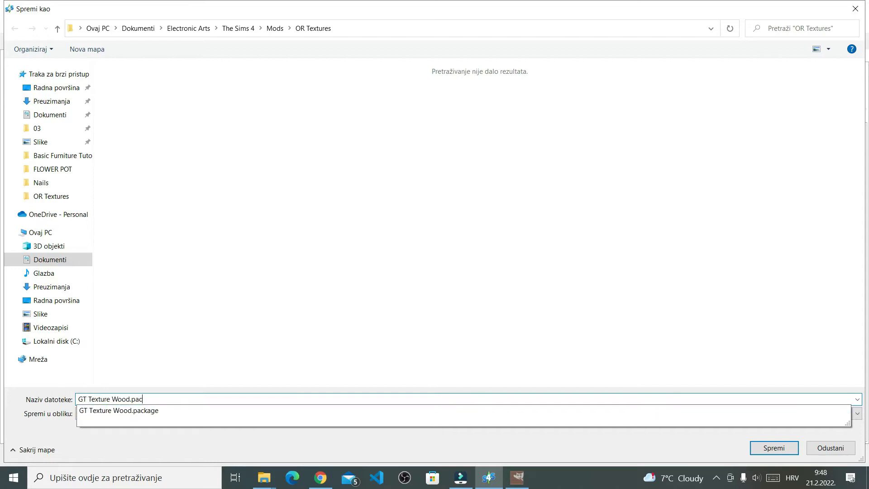
click(773, 447)
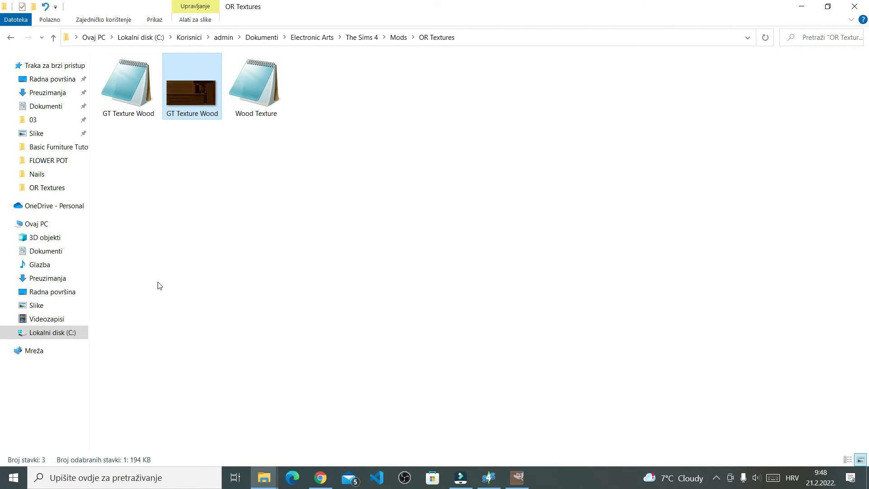
right_click(192, 86)
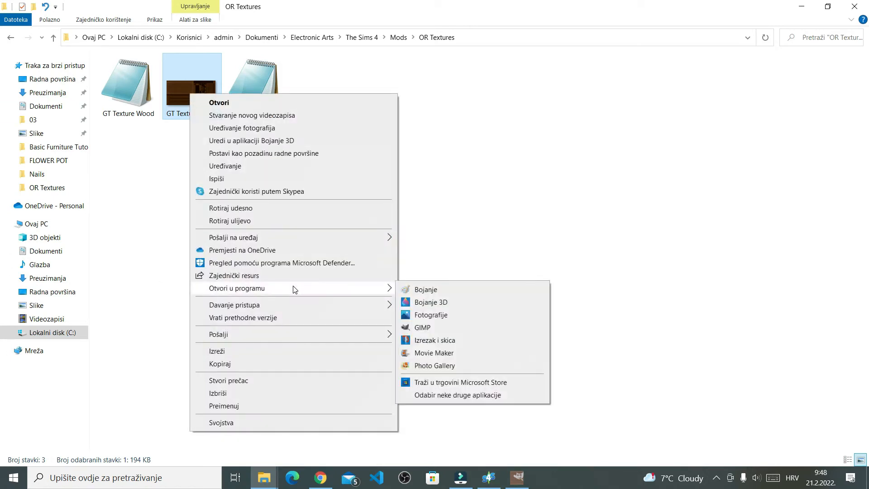
click(423, 328)
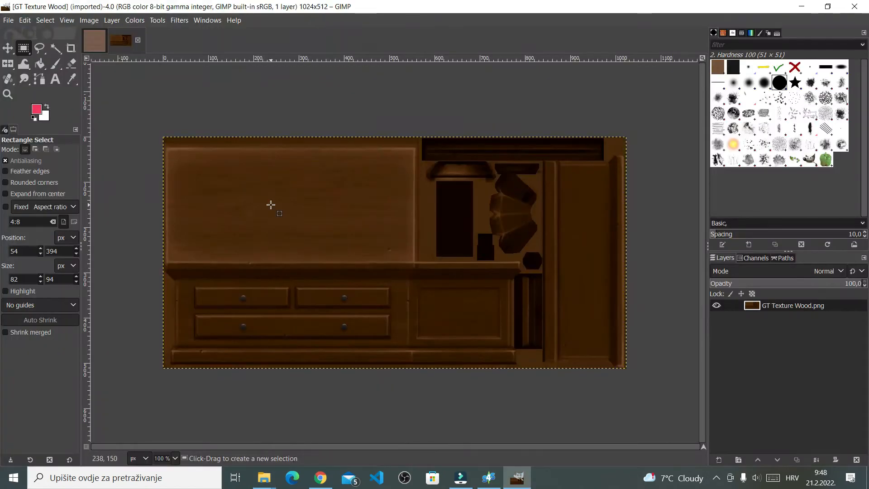
mouse_move(225, 93)
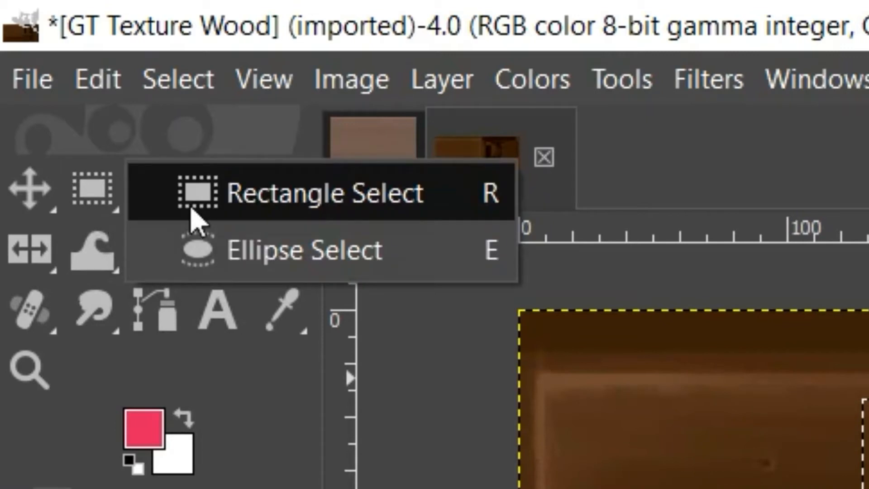
Copy a square wood-grain patch with Rectangle Select, then switch to Spa Day Textures.
click(310, 193)
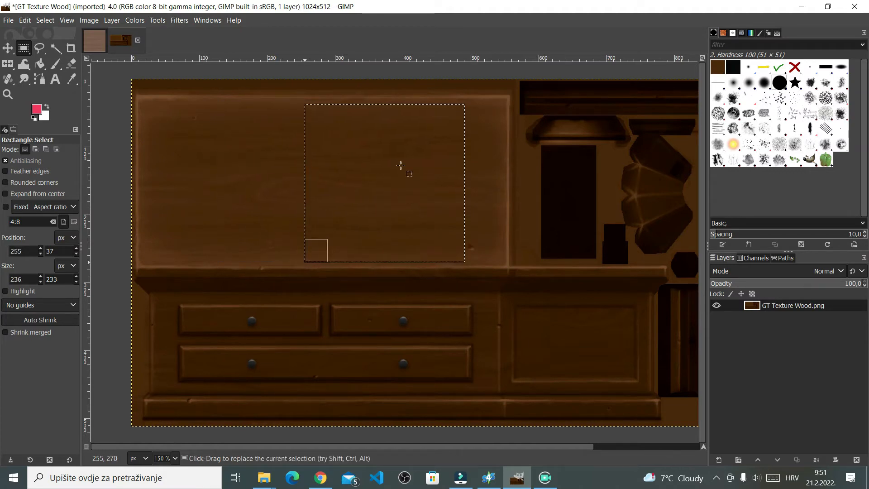
mouse_move(235, 231)
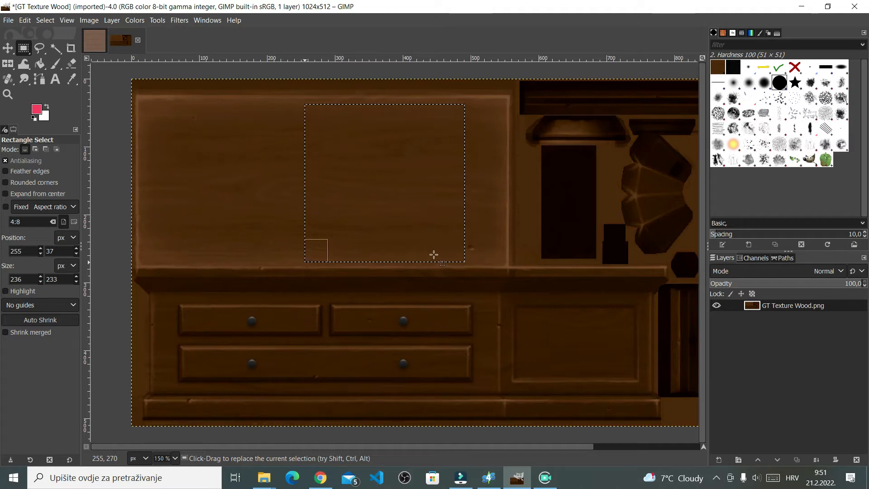
mouse_move(538, 166)
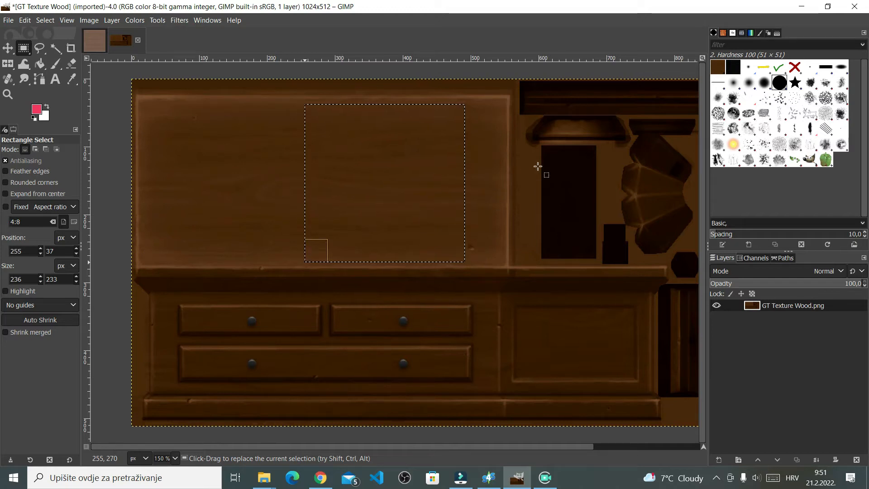
key(ctrl+c)
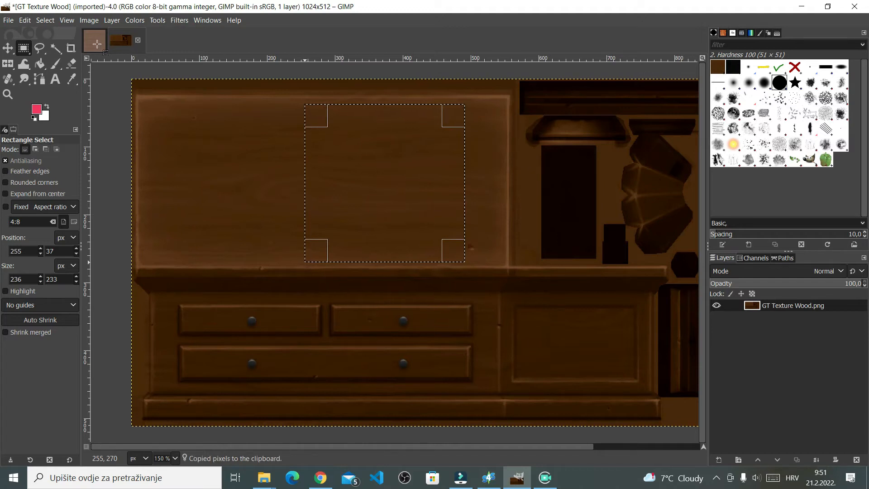
click(131, 41)
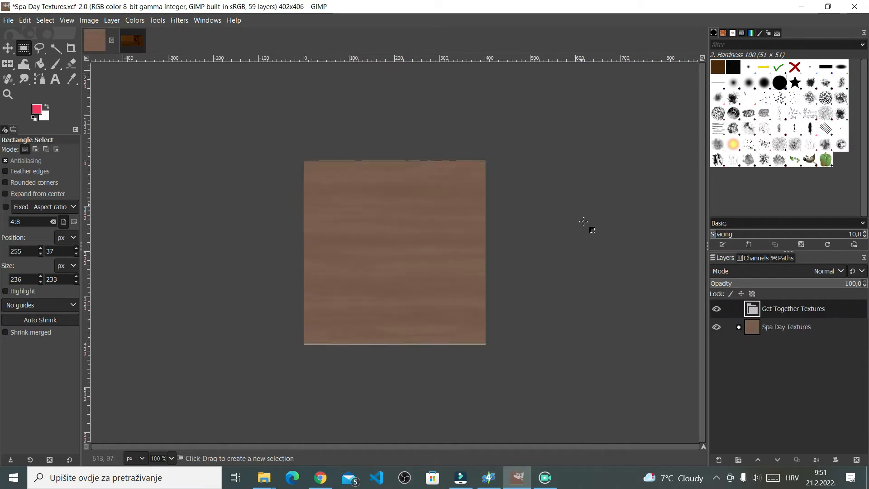
Paste the wood patch as a new layer and scale it to 450×444 px.
key(ctrl+v)
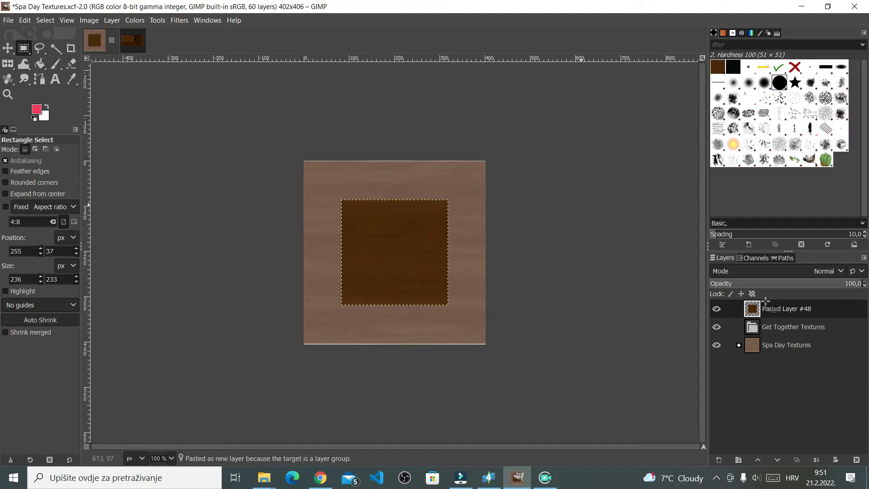
mouse_move(596, 244)
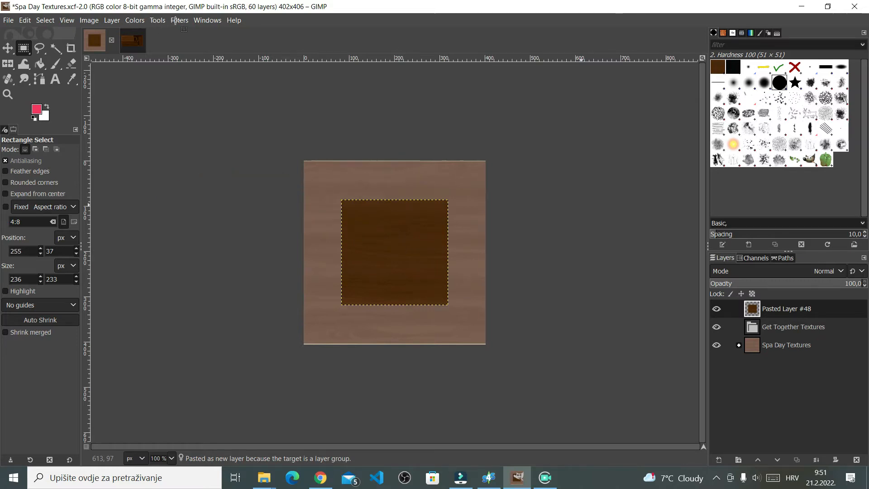
click(111, 20)
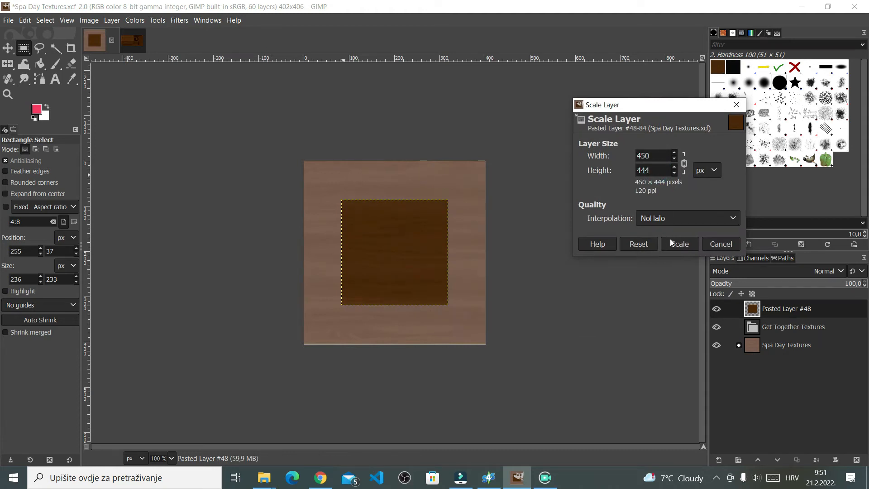
click(679, 243)
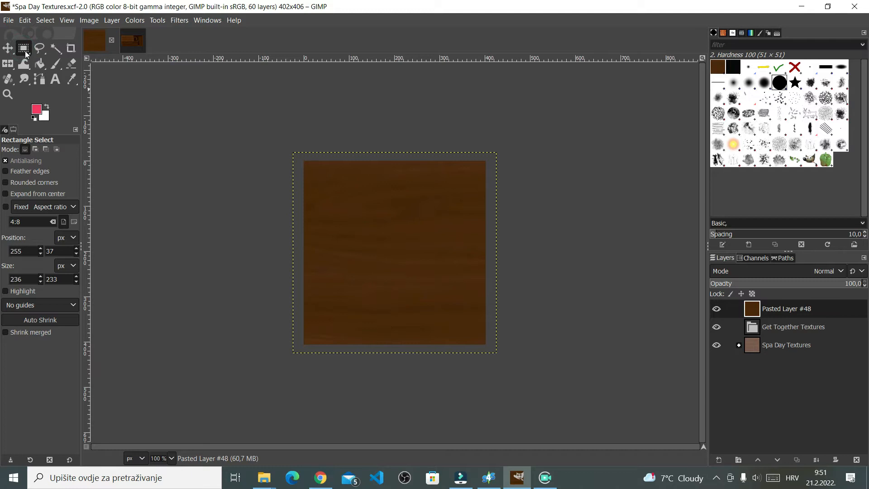
mouse_move(347, 169)
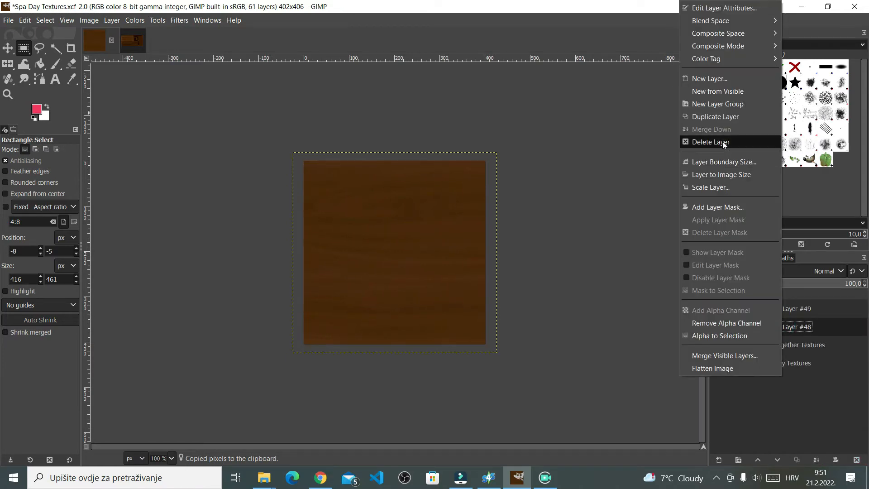
Delete the older pasted layer and apply Tile Seamless to the wood texture.
click(714, 141)
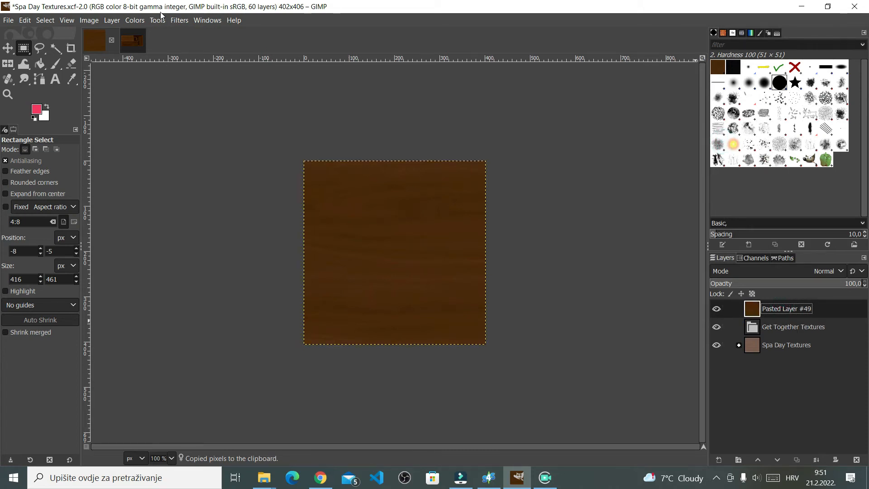
click(179, 20)
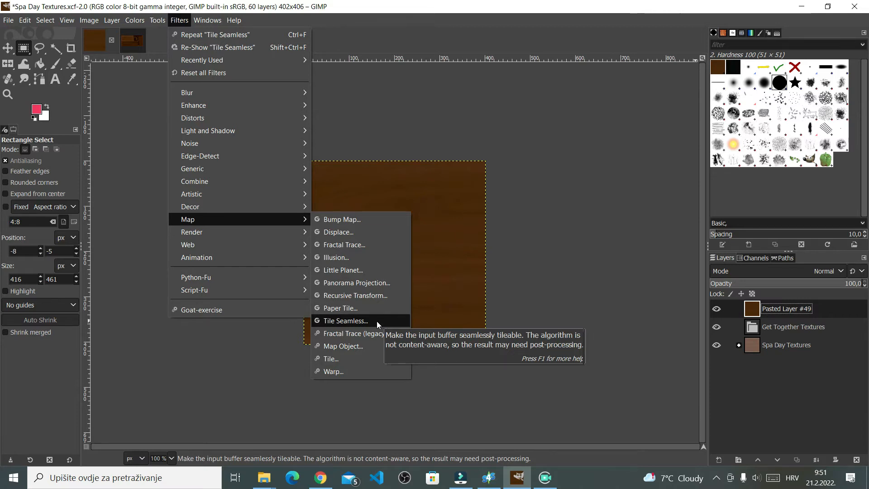
click(345, 321)
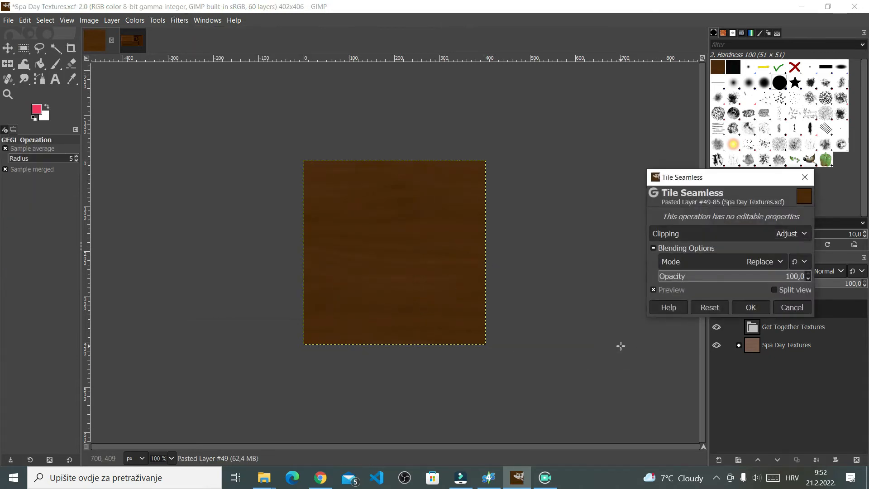
click(750, 307)
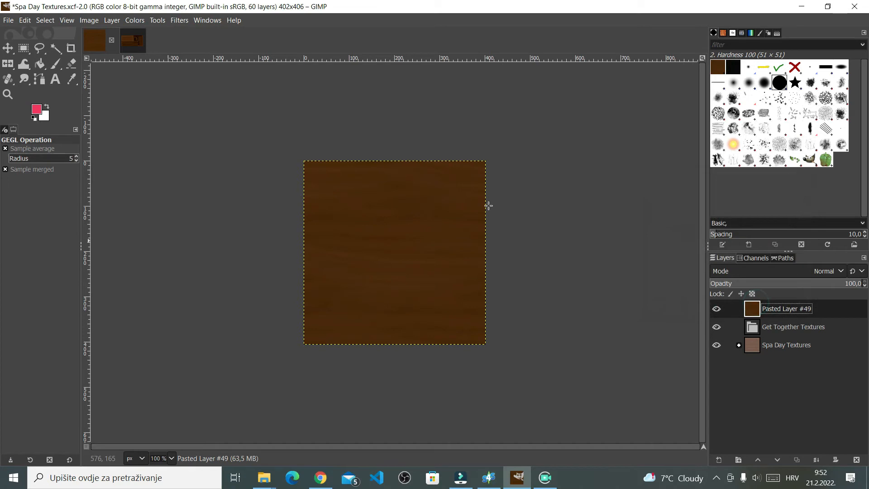
mouse_move(533, 193)
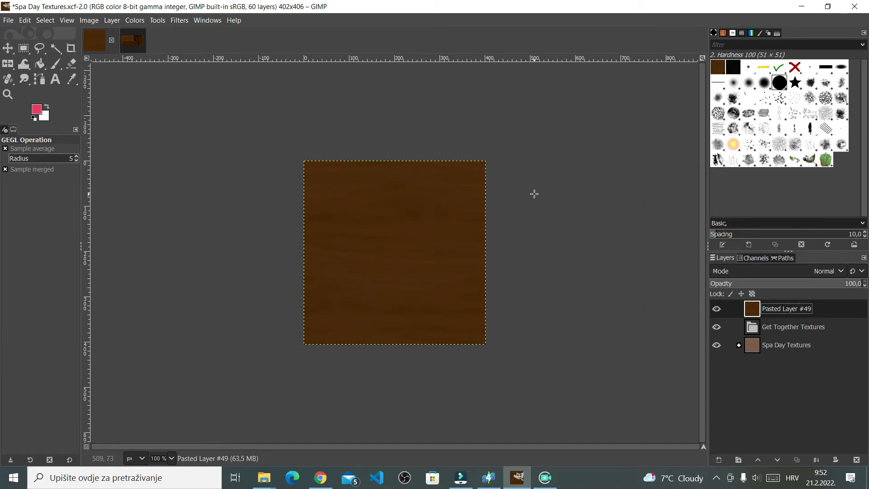
mouse_move(542, 152)
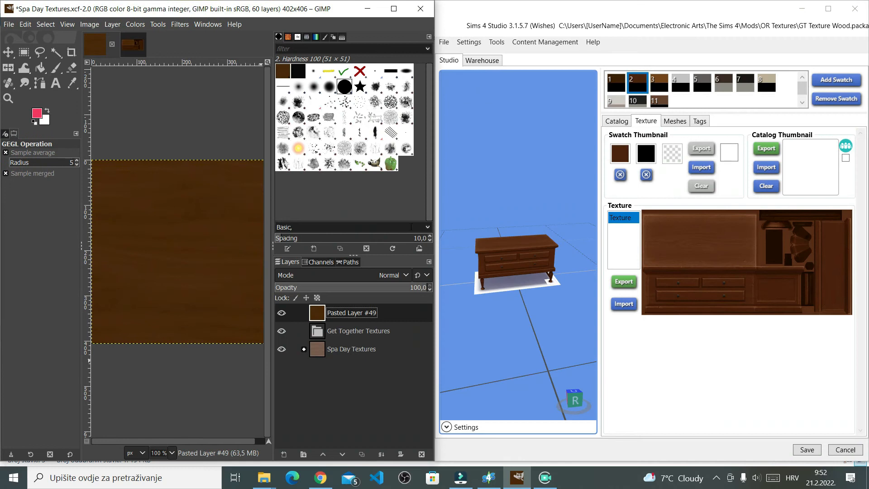
mouse_move(356, 314)
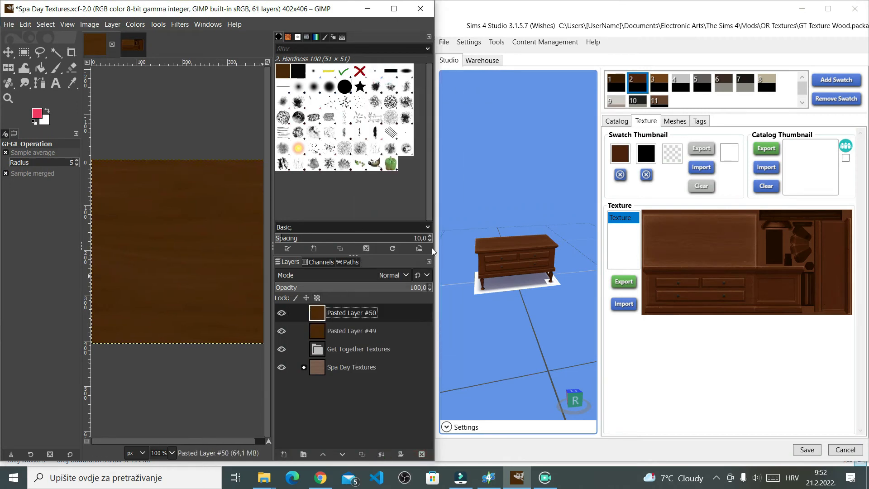
Tint a wood copy golden brown with Hue-Chroma, checking the table's swatch for reference.
click(135, 24)
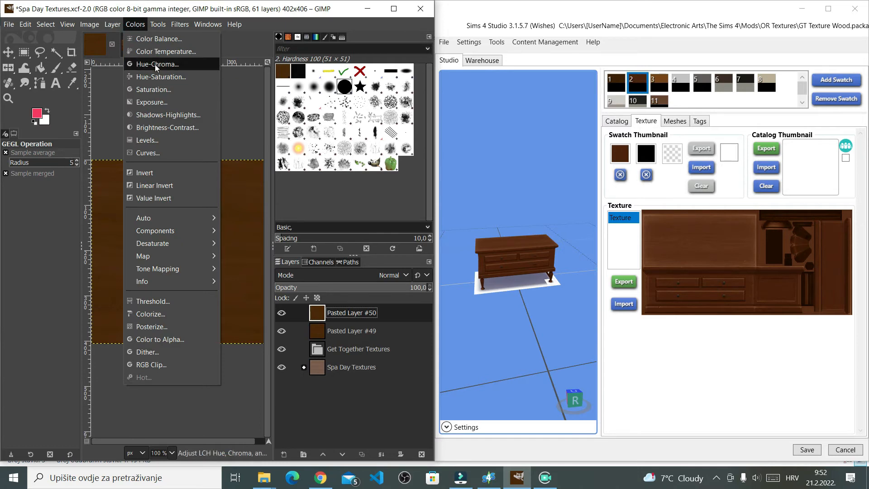
click(158, 64)
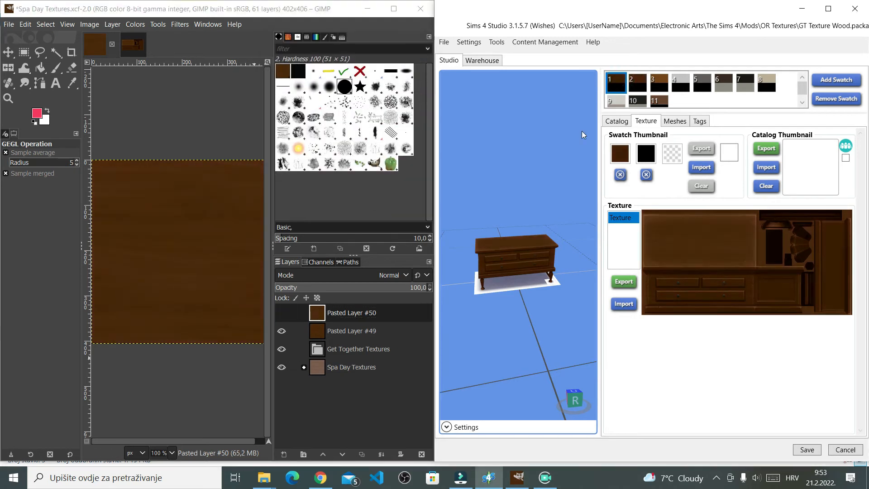
click(658, 81)
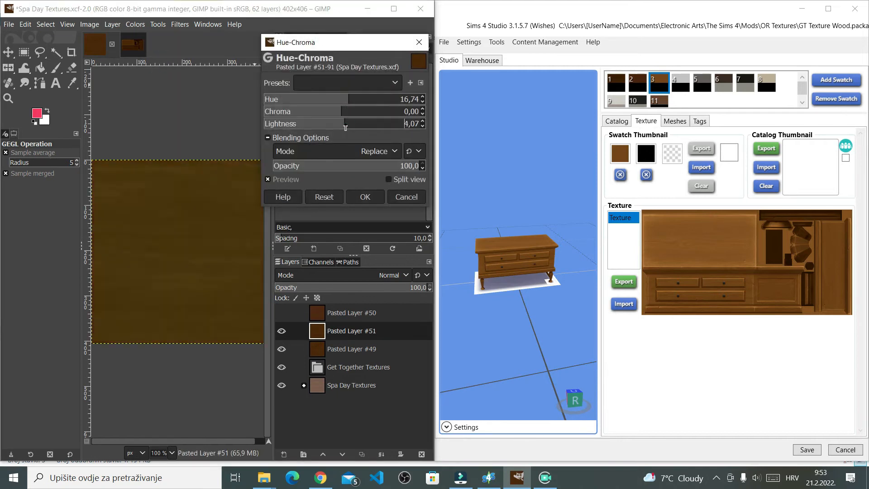
drag(344, 123, 350, 124)
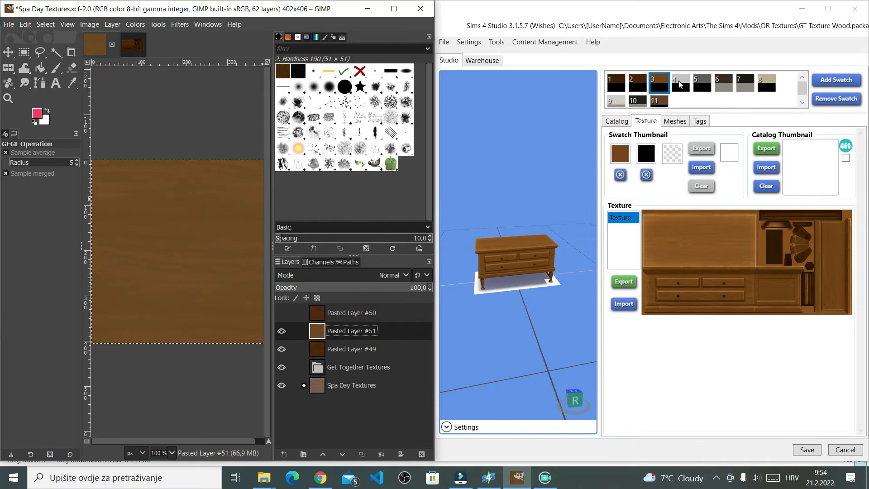
Make a fully desaturated grey copy and tone another copy down to greyish brown.
click(680, 82)
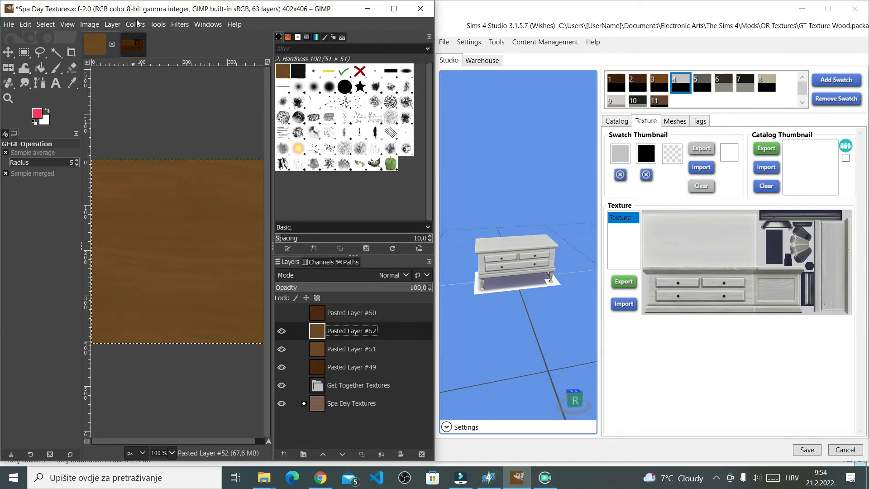
click(134, 24)
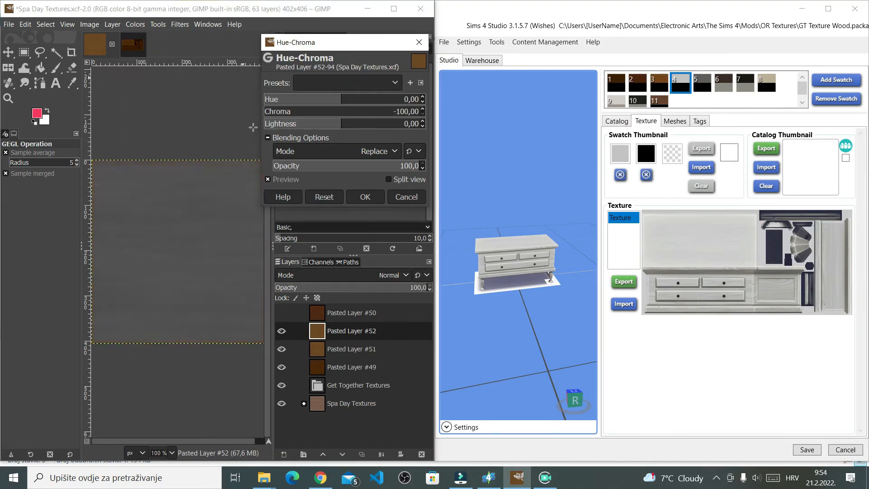
click(134, 24)
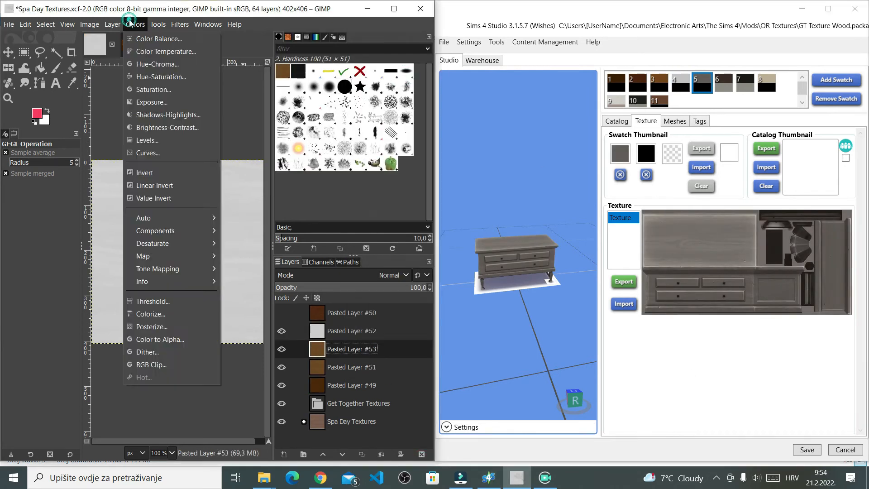
click(160, 64)
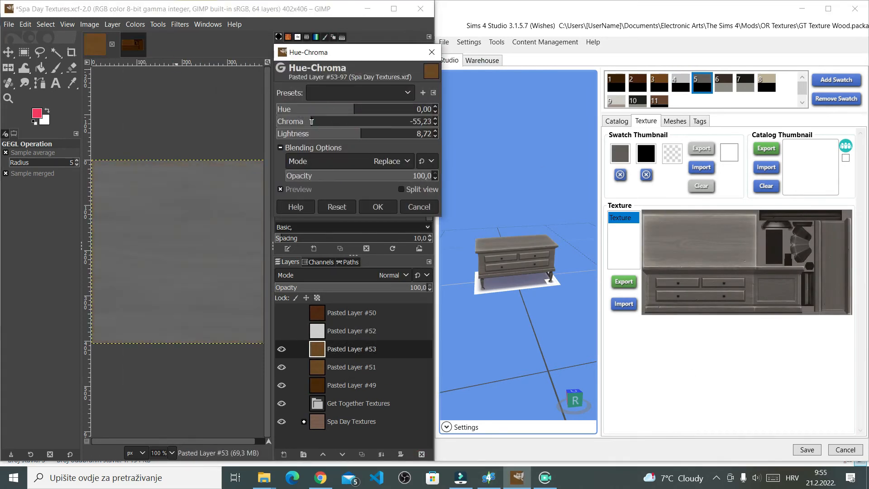
click(377, 207)
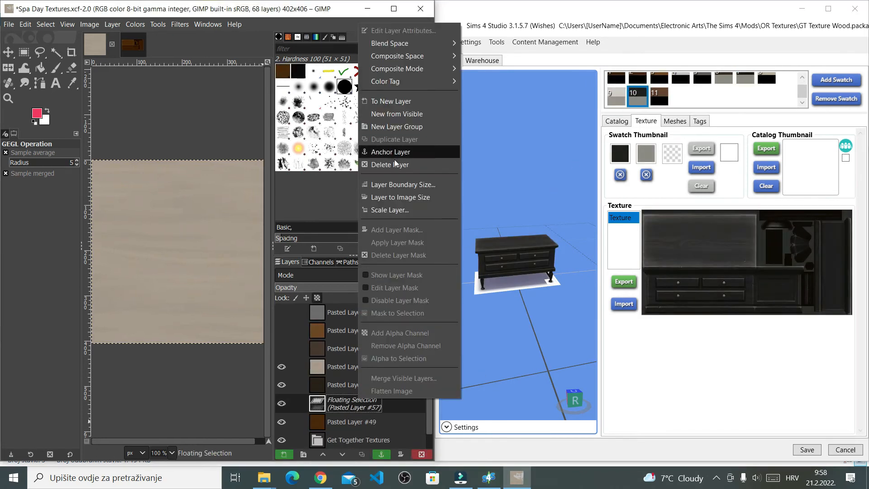
click(392, 151)
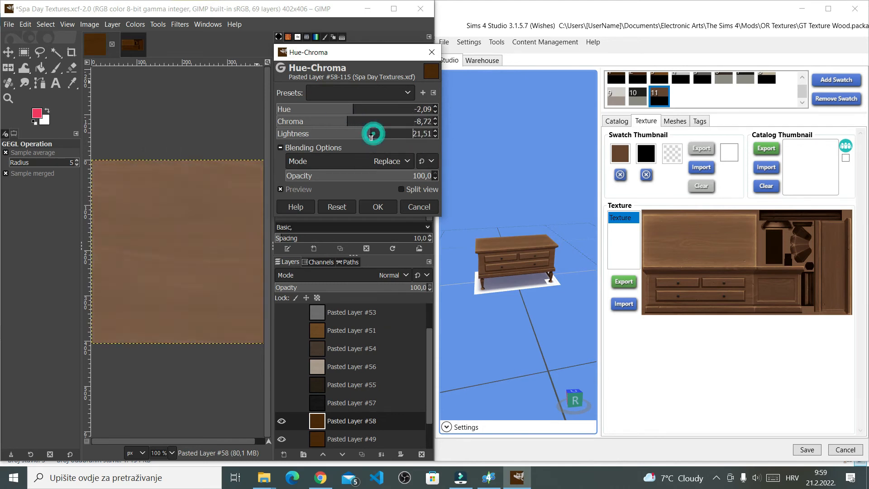
click(135, 24)
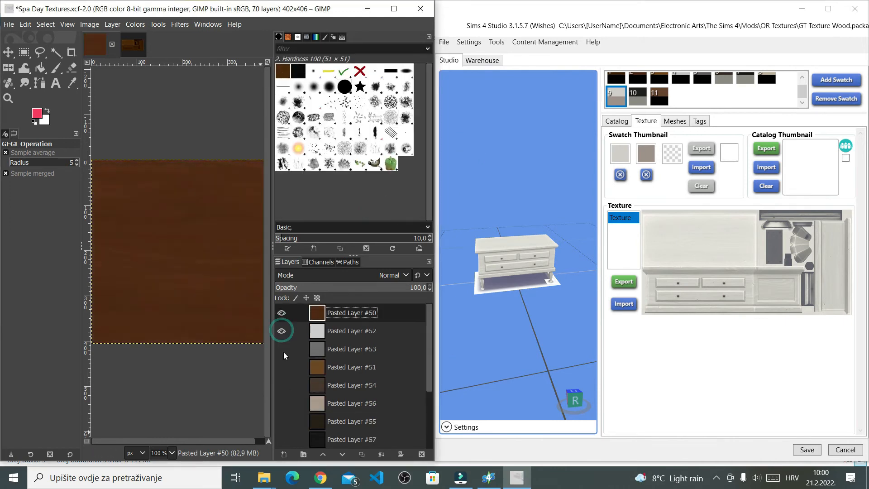
scroll(down, 3)
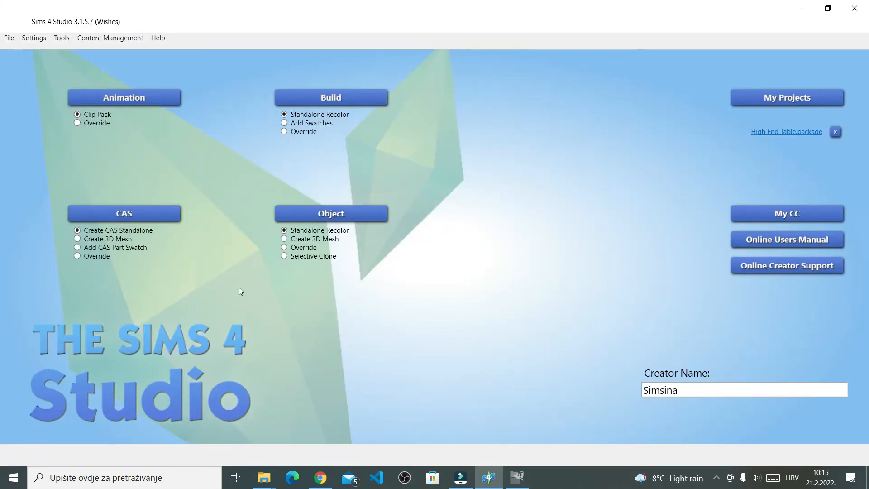
mouse_move(246, 272)
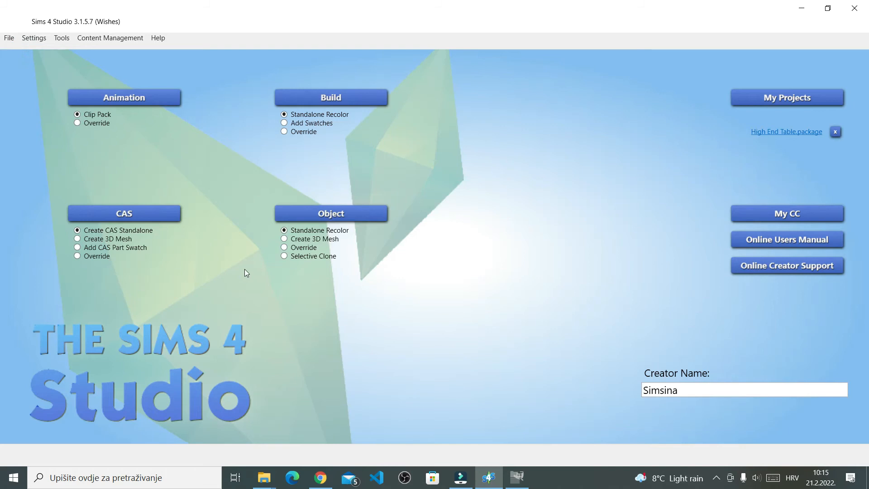
mouse_move(381, 214)
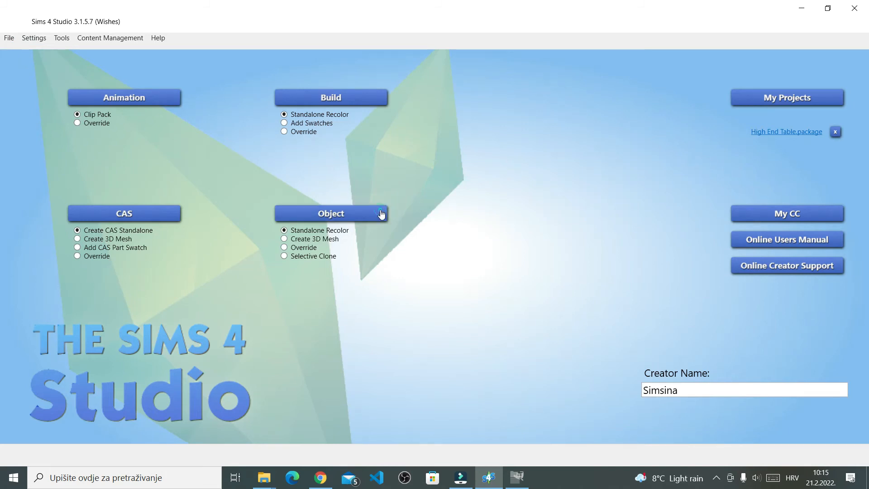
Start a standalone recolor of the base game round wooden table and save its package.
click(330, 213)
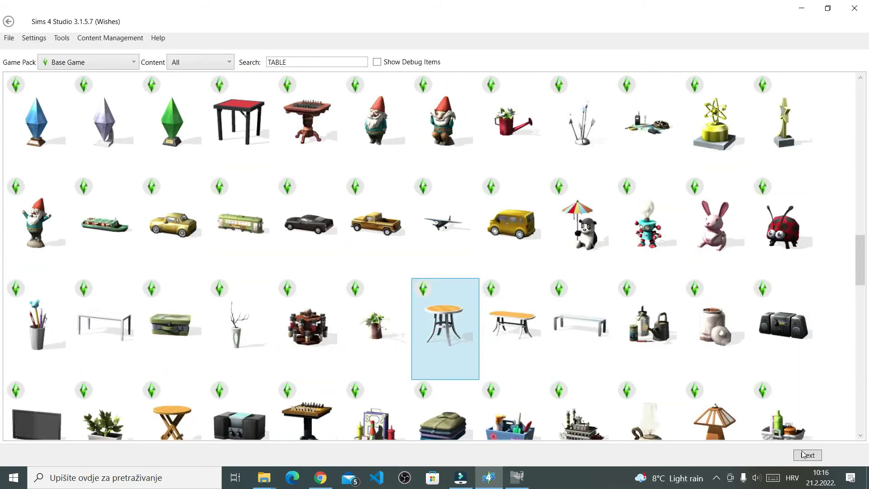
click(807, 455)
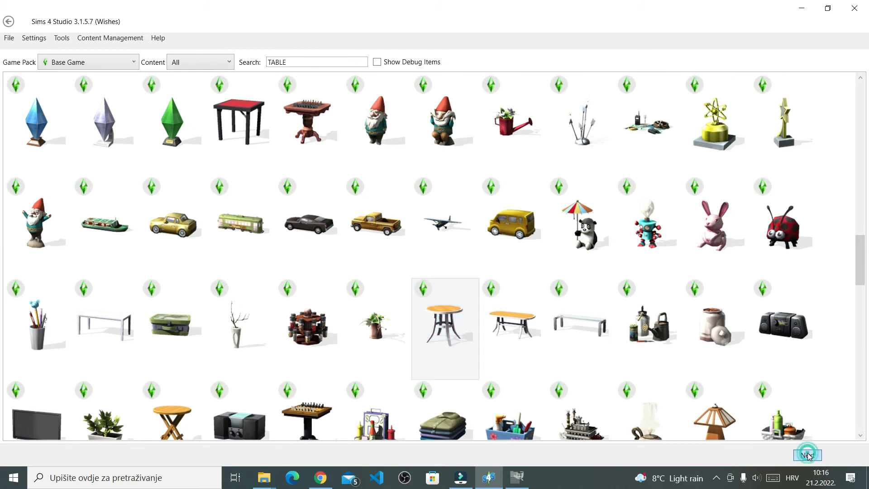
click(512, 225)
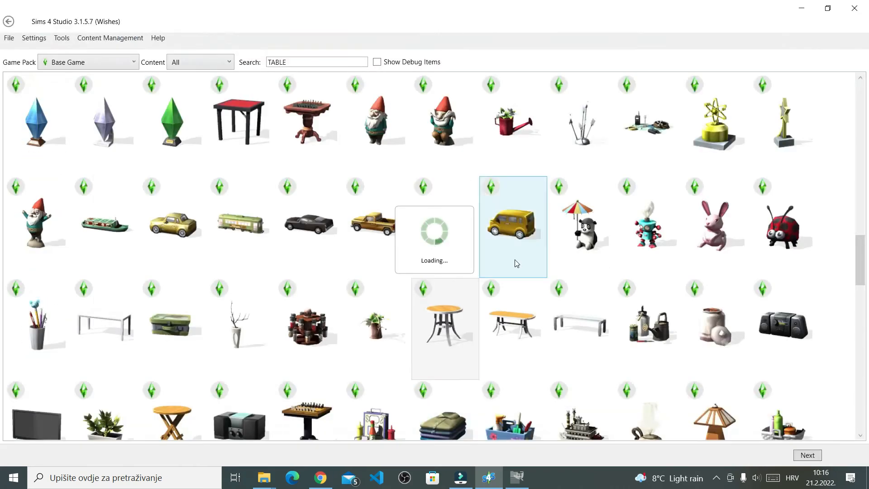
double_click(444, 328)
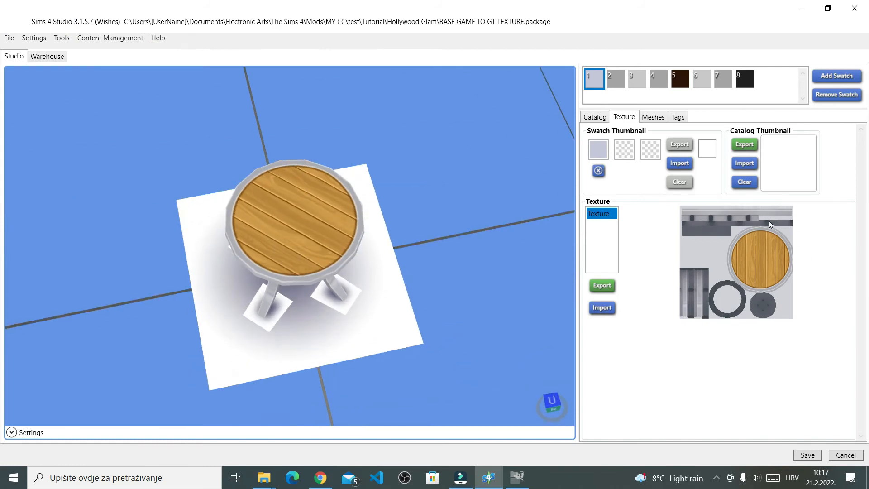
mouse_move(778, 277)
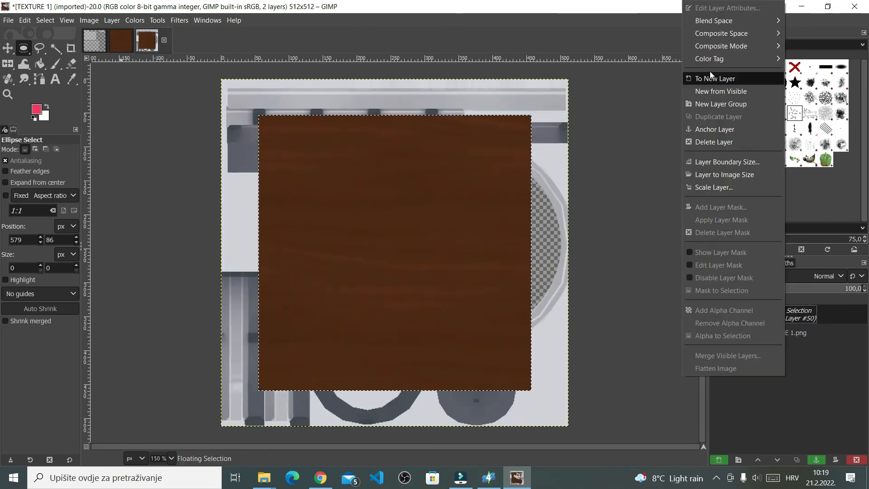
Turn the pasted brown wood into its own layer and lower it in the stack.
click(716, 78)
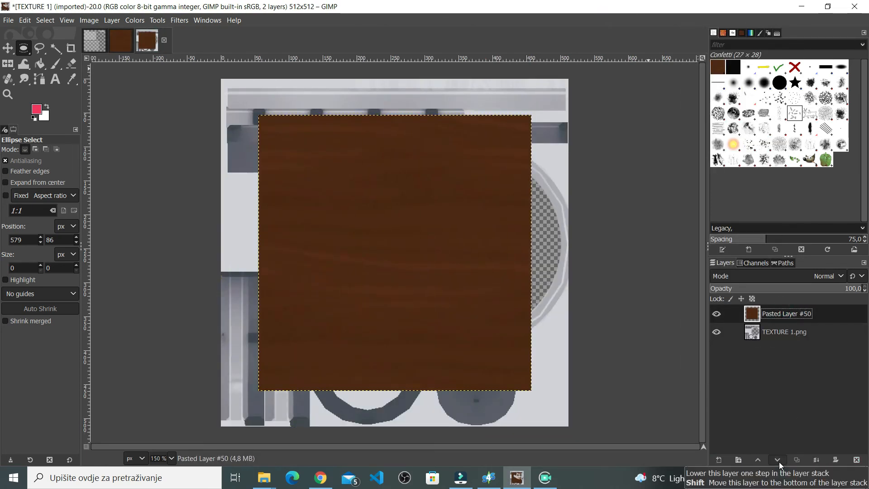
click(776, 460)
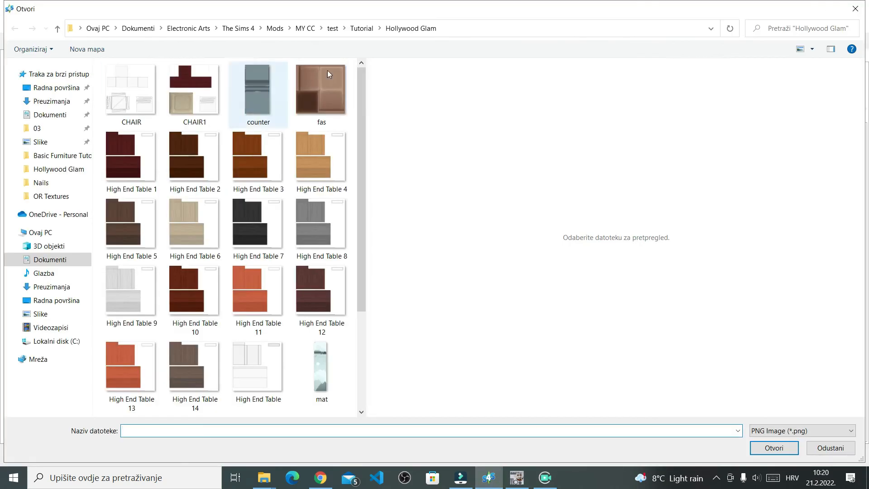
Import the edited wood PNG as the round table's texture, giving a dark brown tabletop.
click(258, 157)
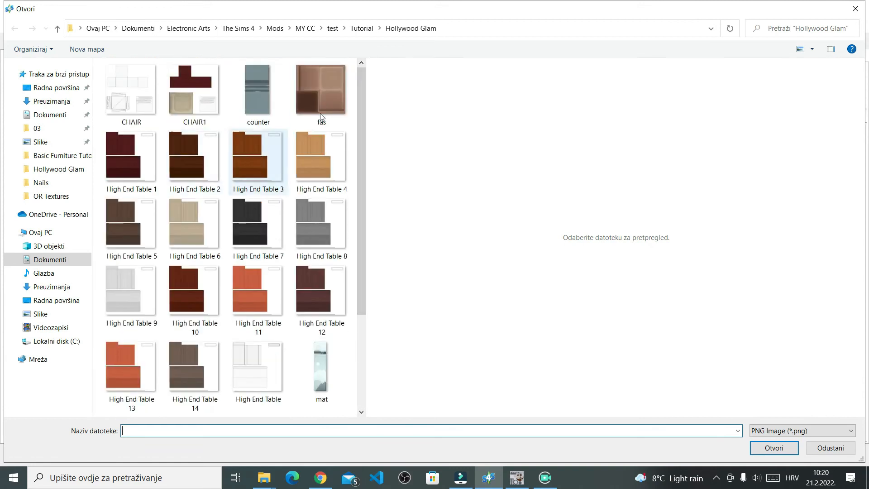
click(773, 448)
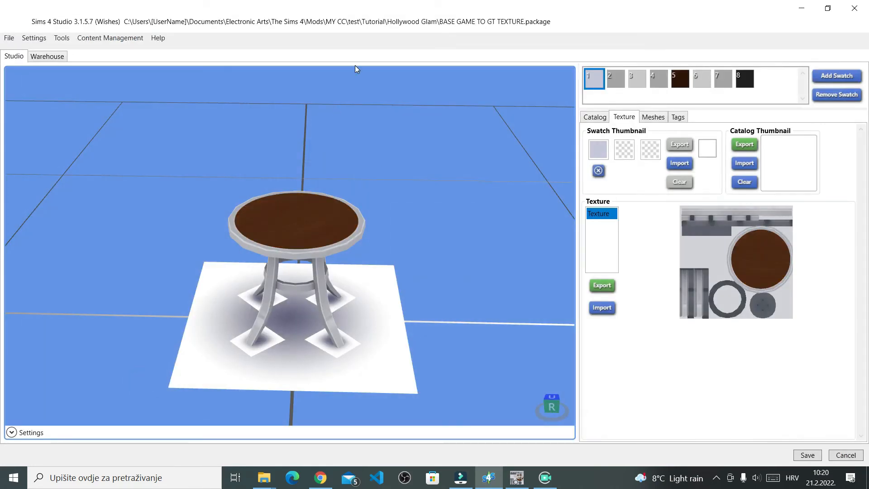
mouse_move(475, 462)
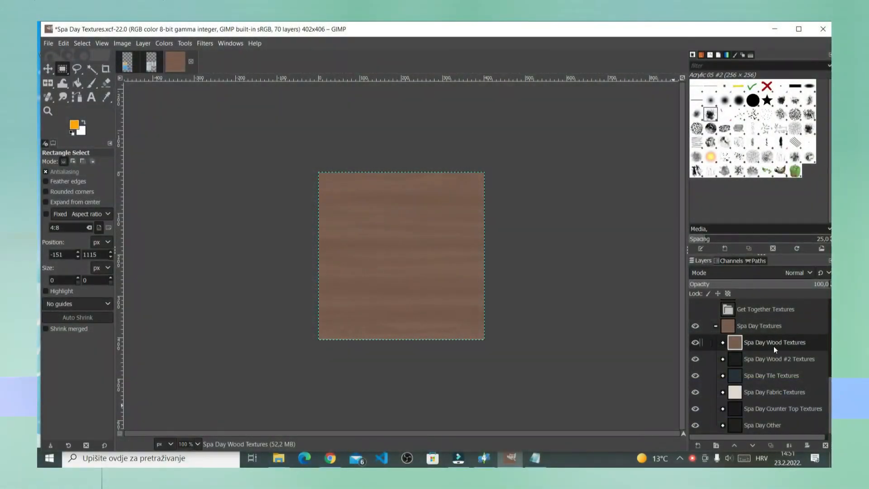
Expand Spa Day Wood Textures, browse Tile Textures and grey Pasted Layer #2, reselect the wood group.
click(722, 342)
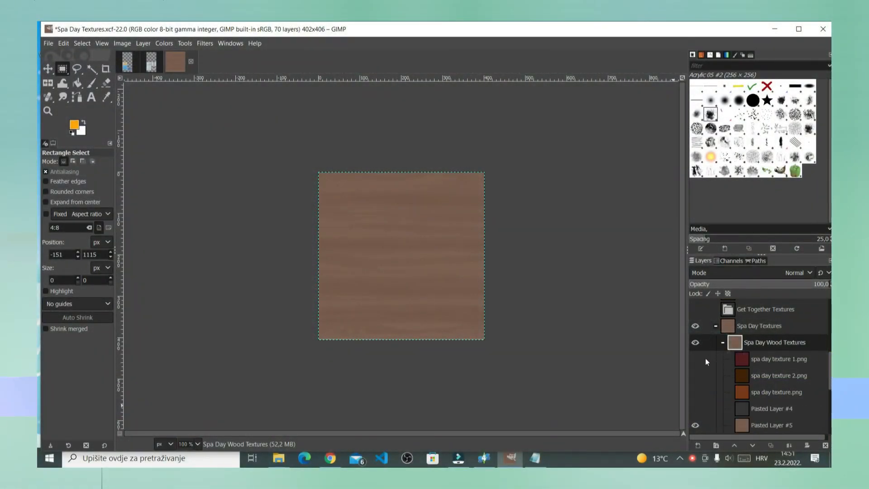
mouse_move(691, 374)
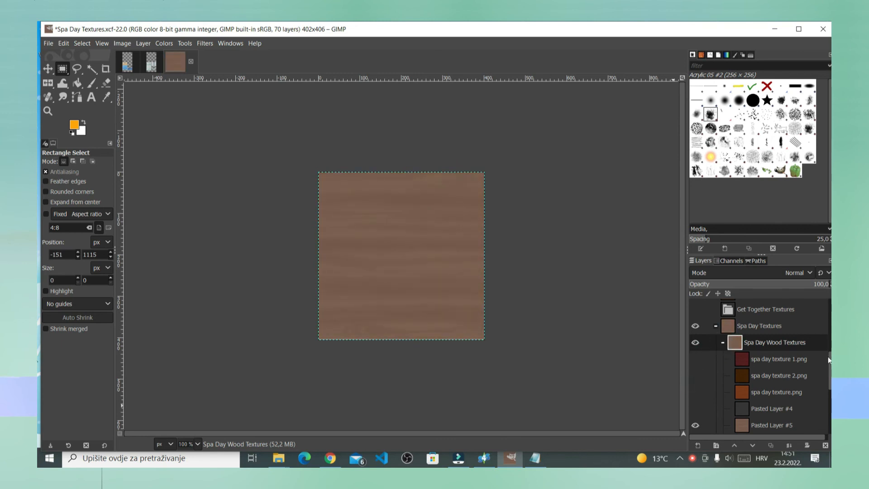
scroll(down, 3)
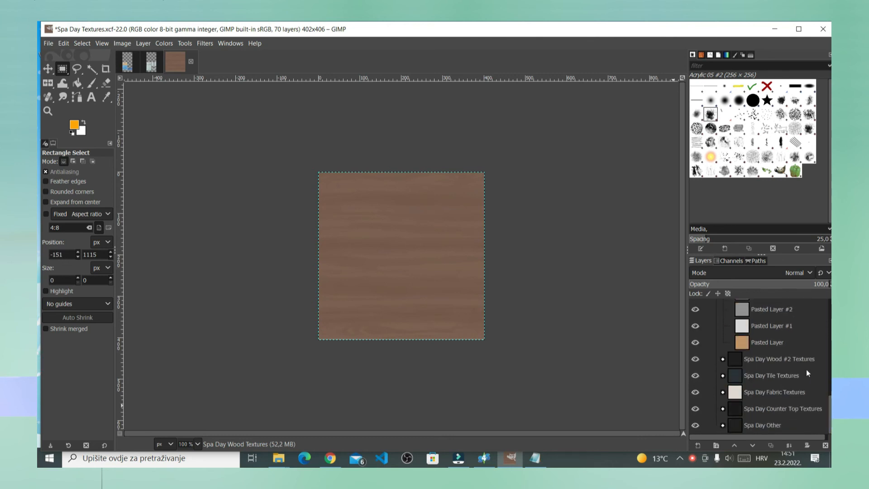
click(770, 375)
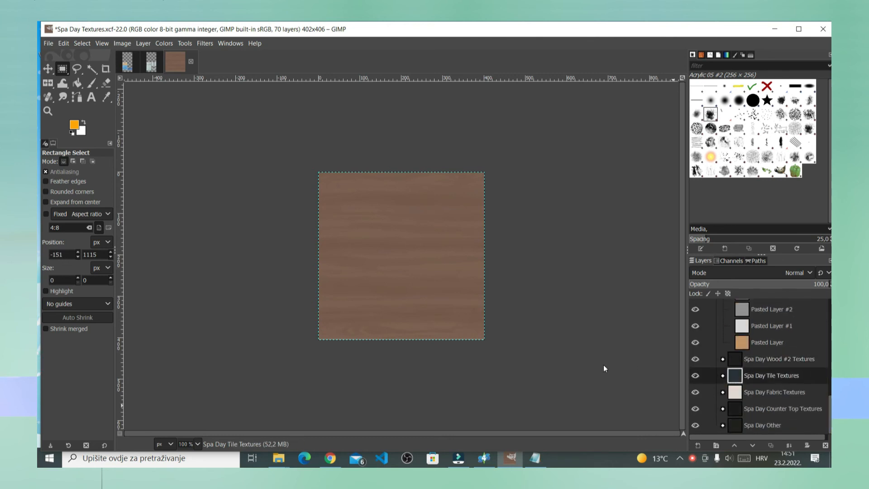
click(763, 424)
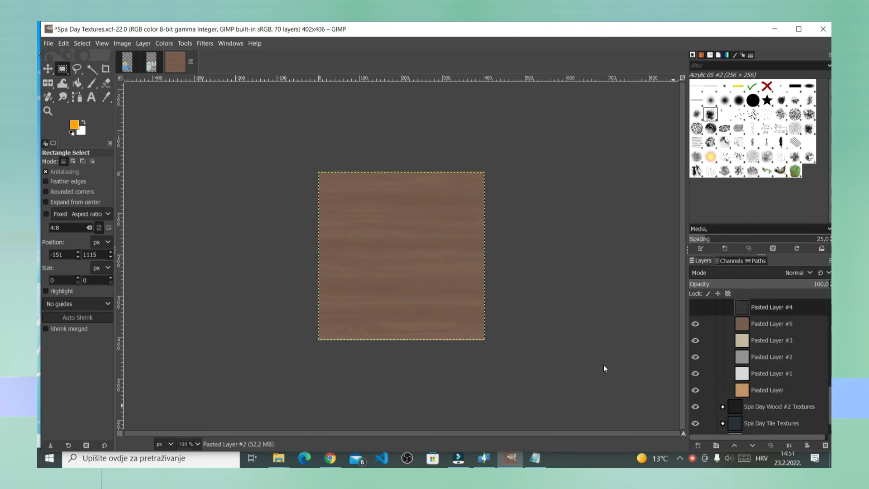
click(723, 306)
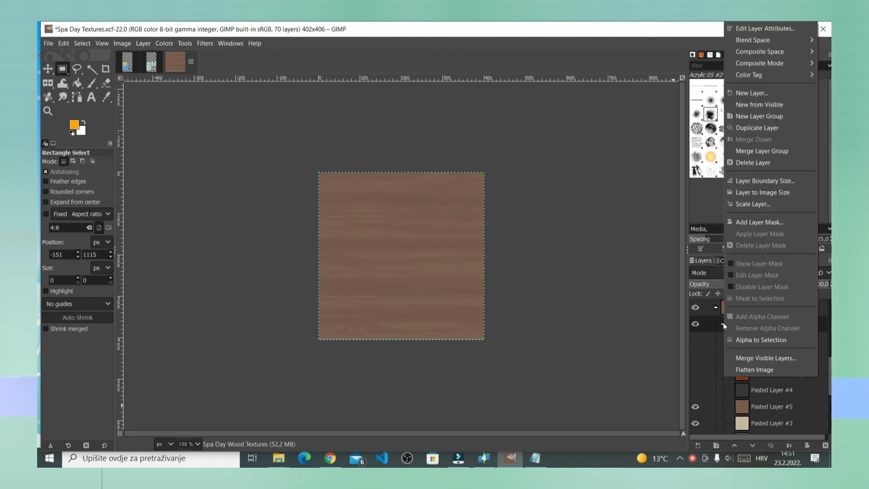
mouse_move(681, 329)
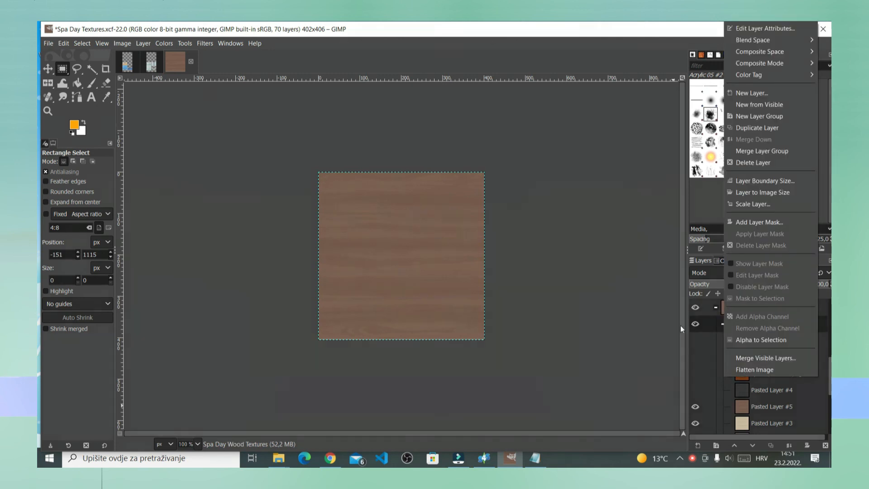